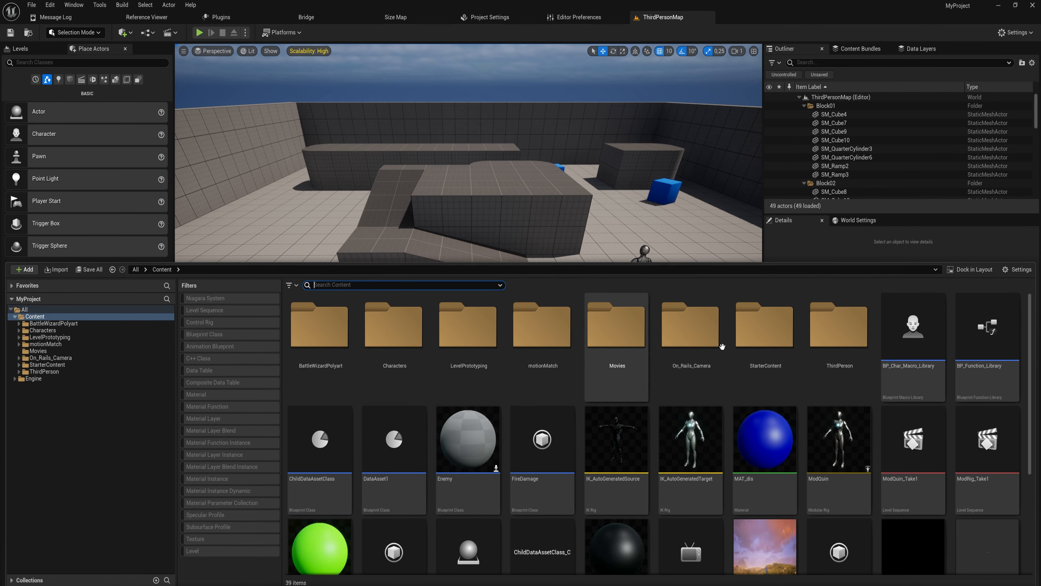
Scroll the Palette to locate the Size Box for the HealthBar widget's root.
scroll(down, 3)
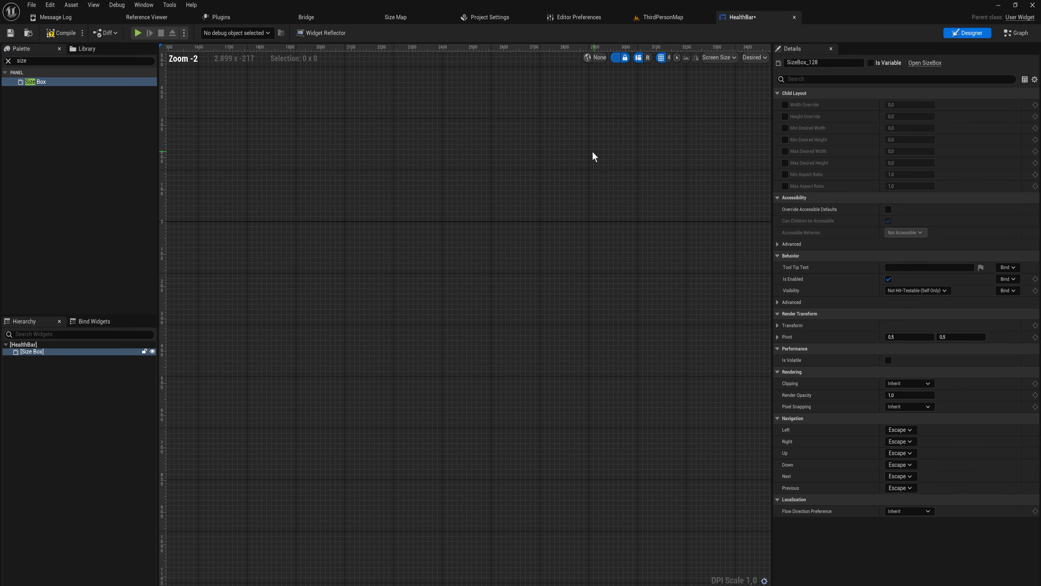
Size the box 300 by 20 and nest a Progress Bar inside it with Percent 0.0.
click(784, 104)
text(300)
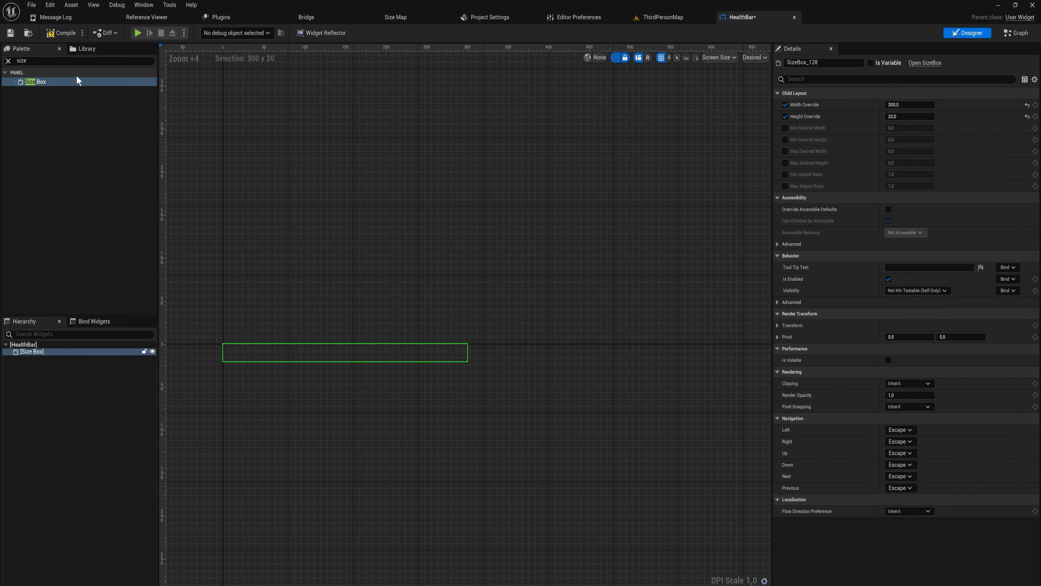
text(prog)
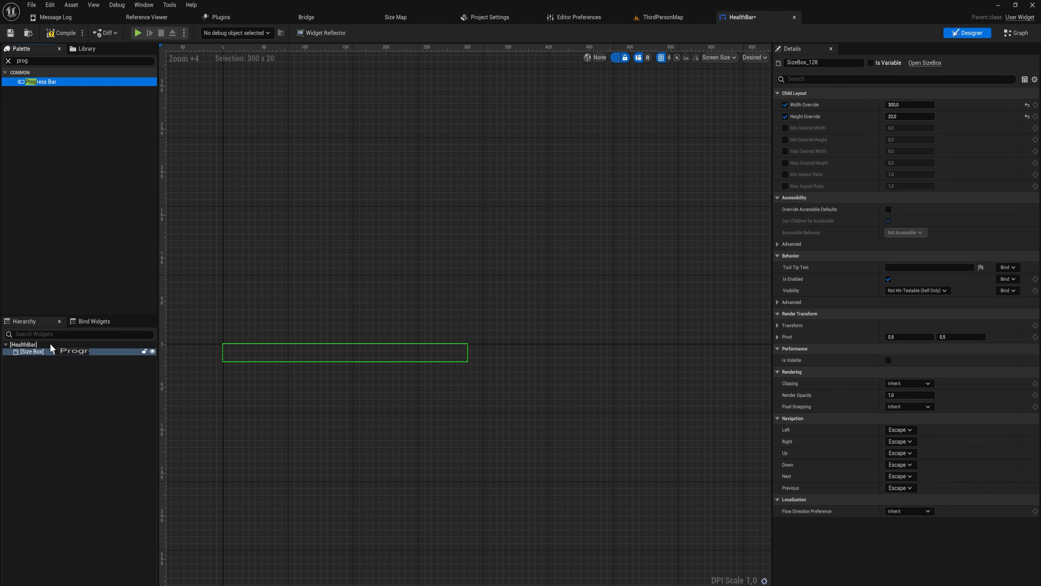
drag(41, 80, 345, 351)
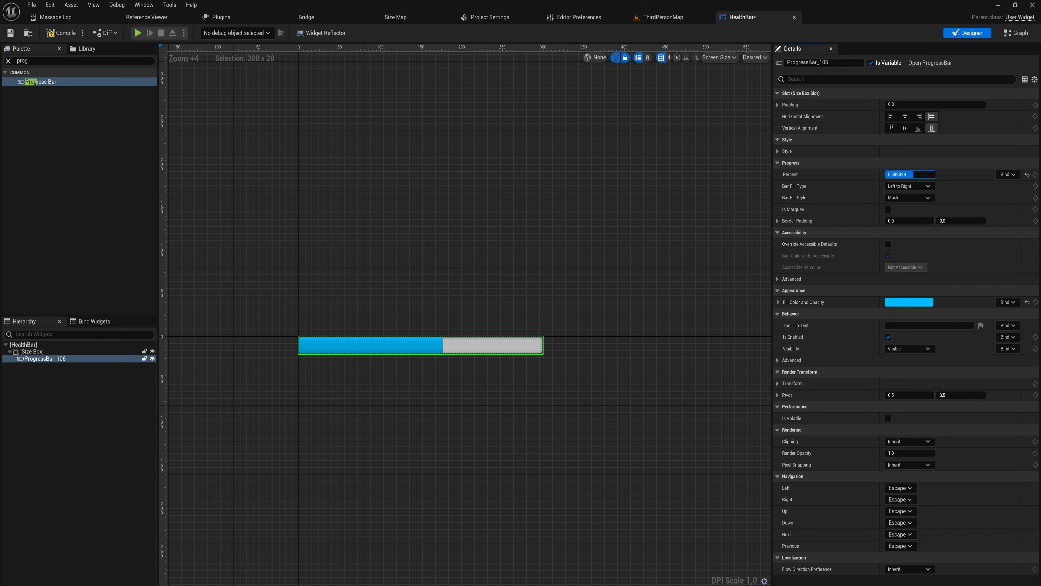
text(0.0)
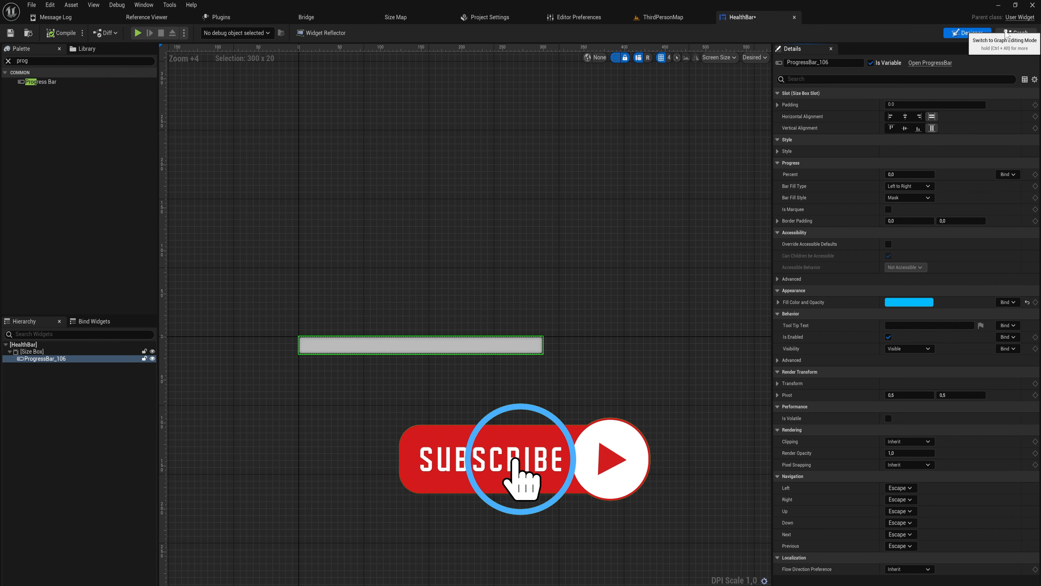
Try a Set Percent node in the widget graph, then return to the ThirdPersonMap level.
click(1015, 32)
text(set per)
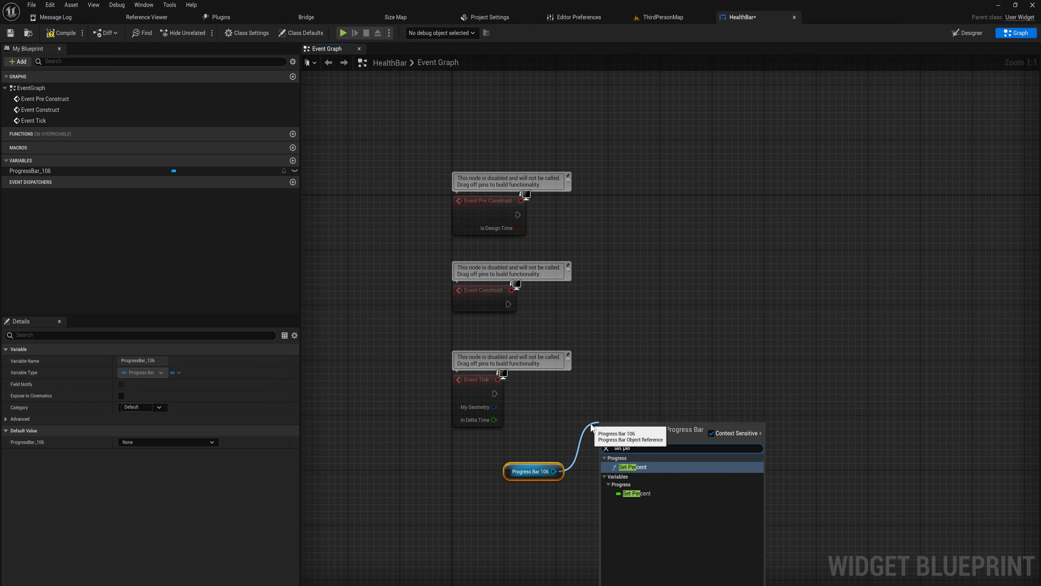
click(632, 467)
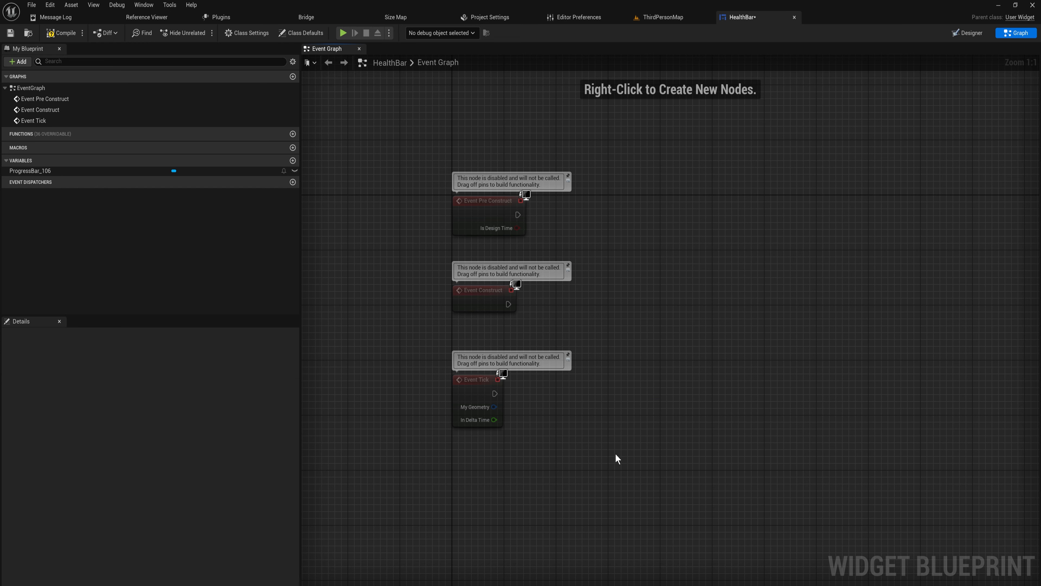
click(662, 17)
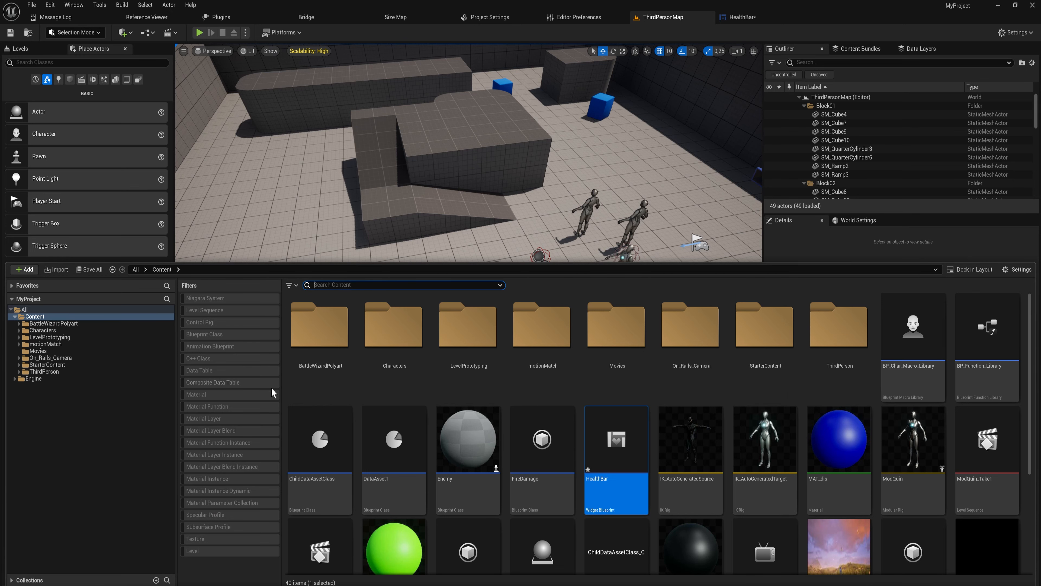
Add a Cube component to the new HealthActor blueprint.
click(359, 138)
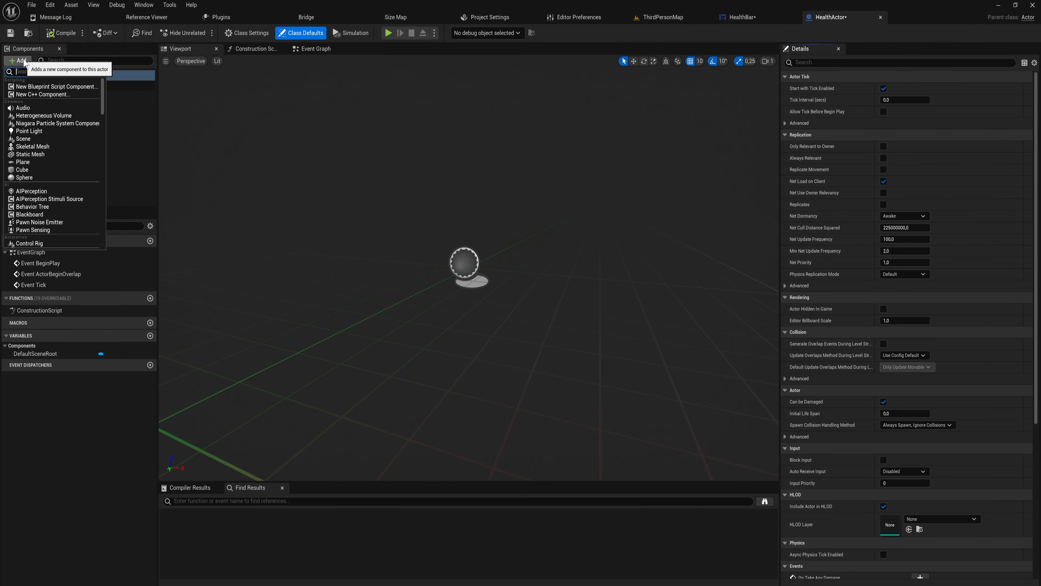
text(cube)
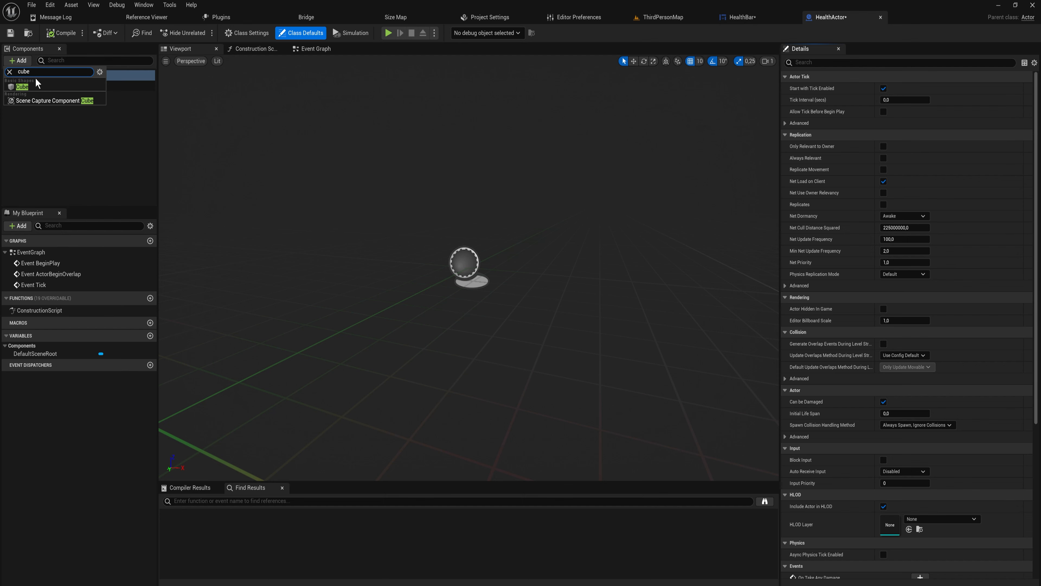
click(22, 86)
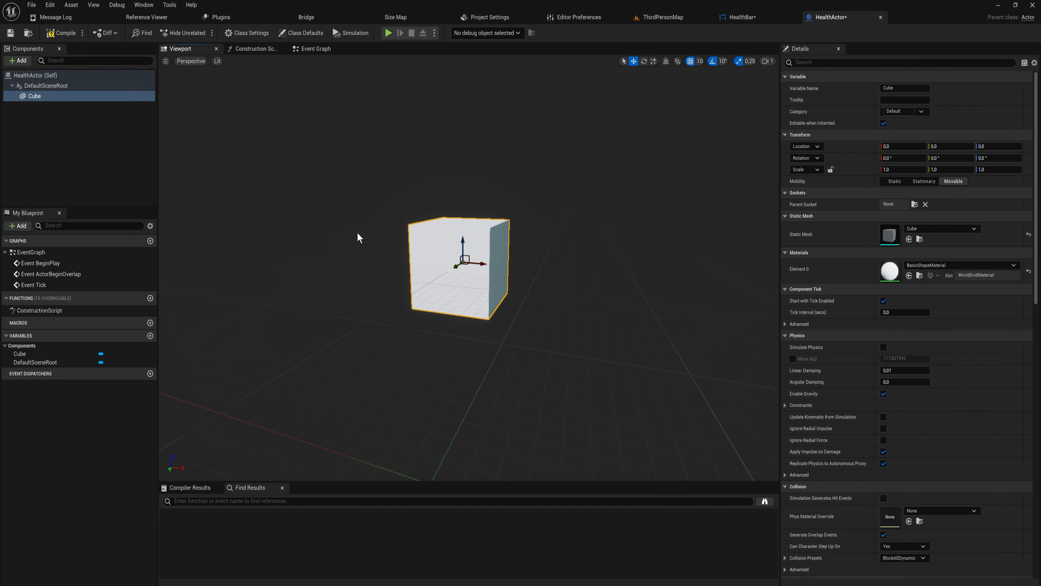
Add a Widget component showing the HealthBar class and move to the Event Graph.
click(18, 60)
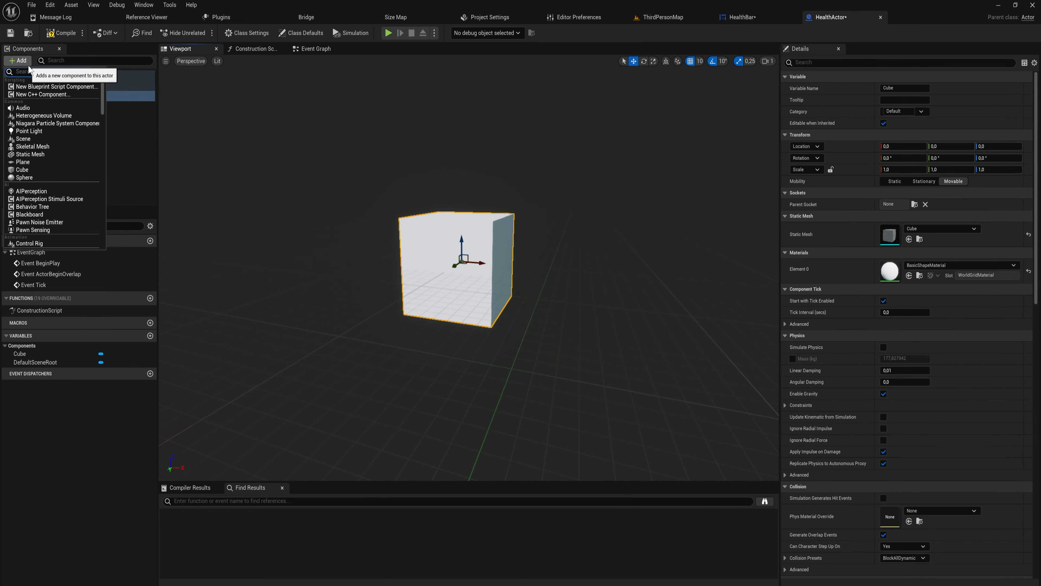
text(widget)
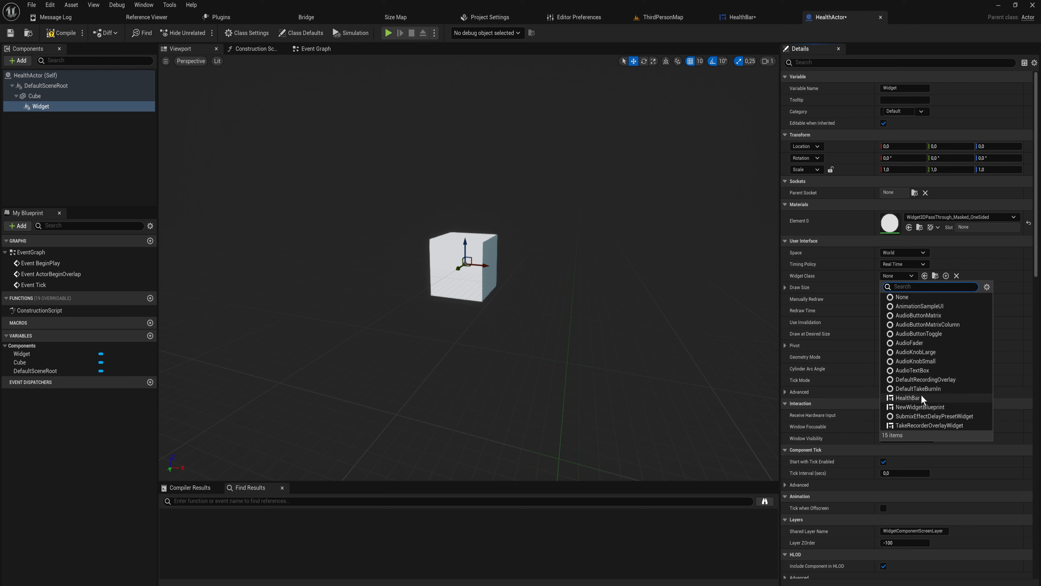
click(907, 398)
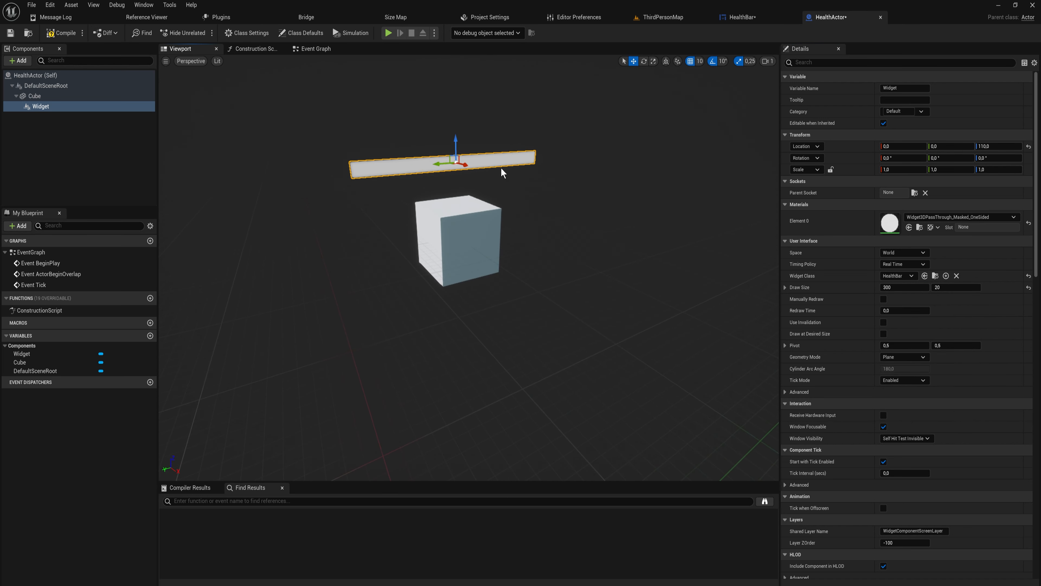
click(314, 48)
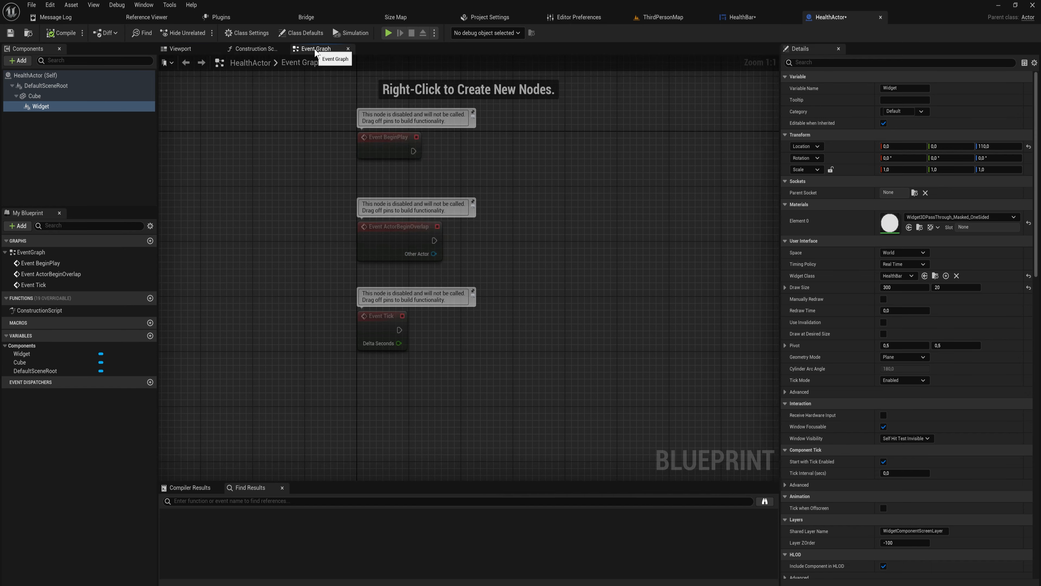
Create float variables Health and MaxHealth, compile and confirm MaxHealth's default value.
click(150, 337)
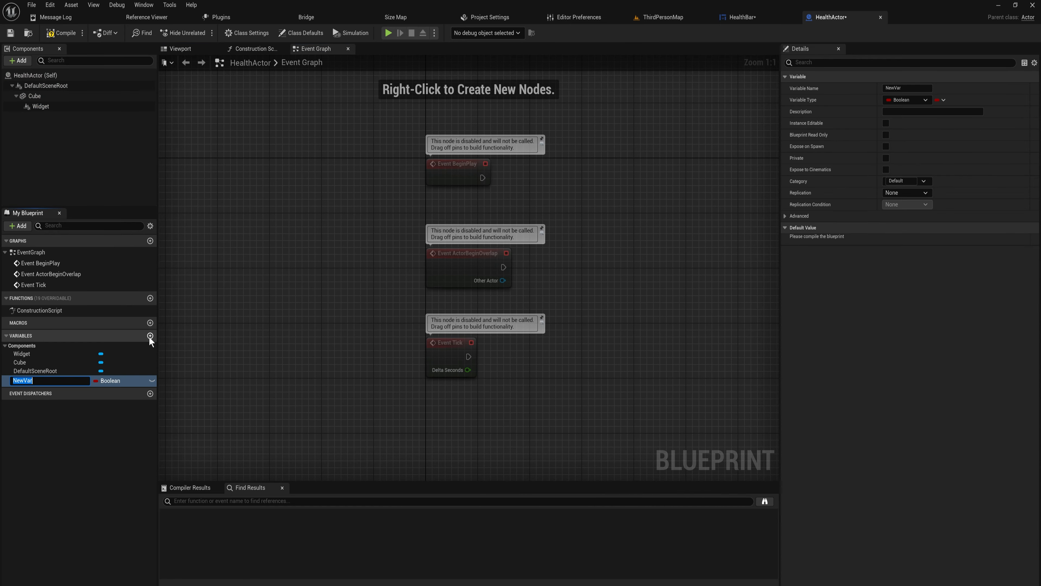
text(Health)
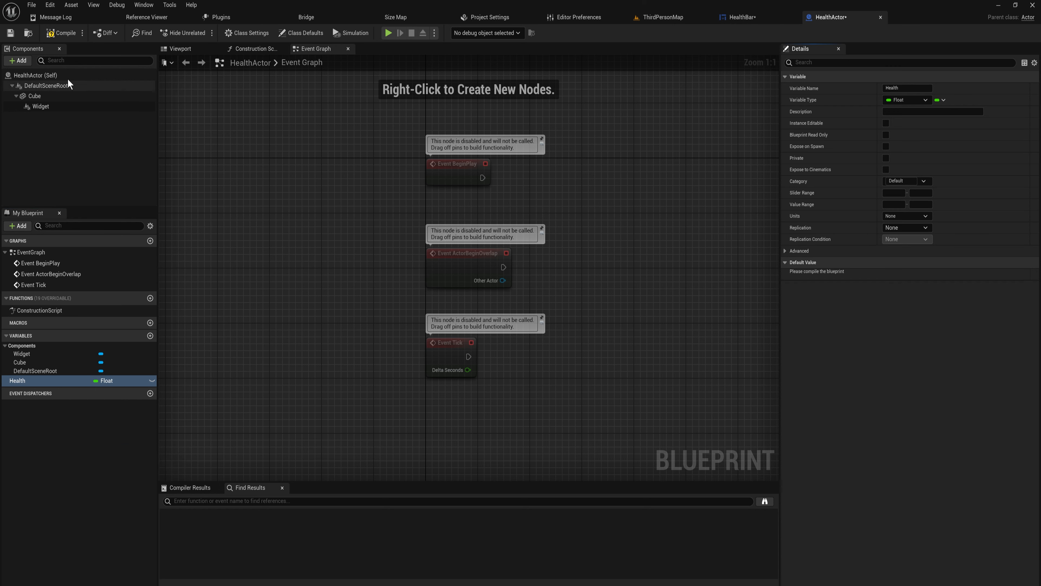
click(64, 33)
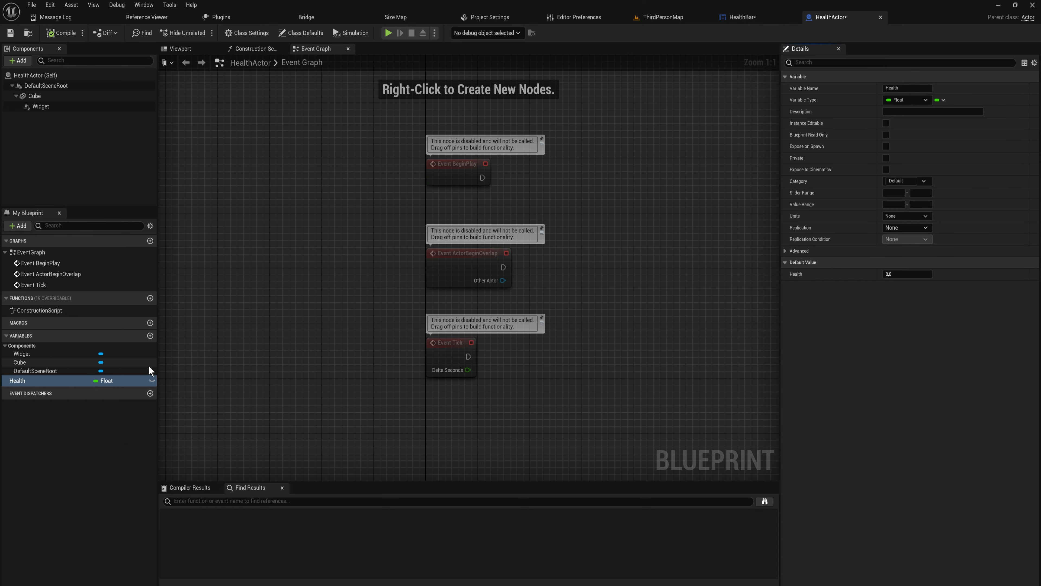
mouse_move(158, 349)
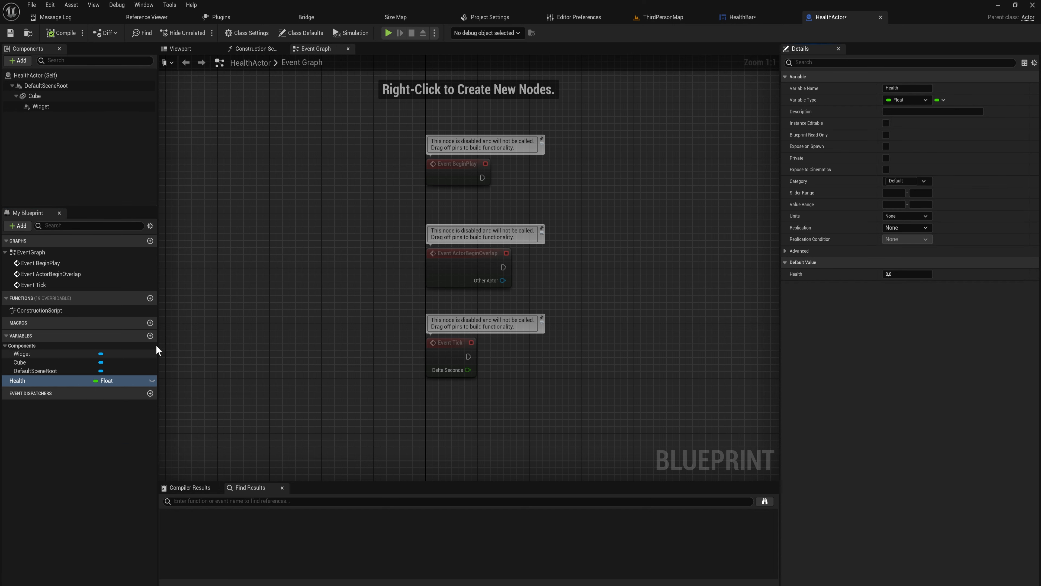
text(MaxHealth)
click(908, 273)
text(100)
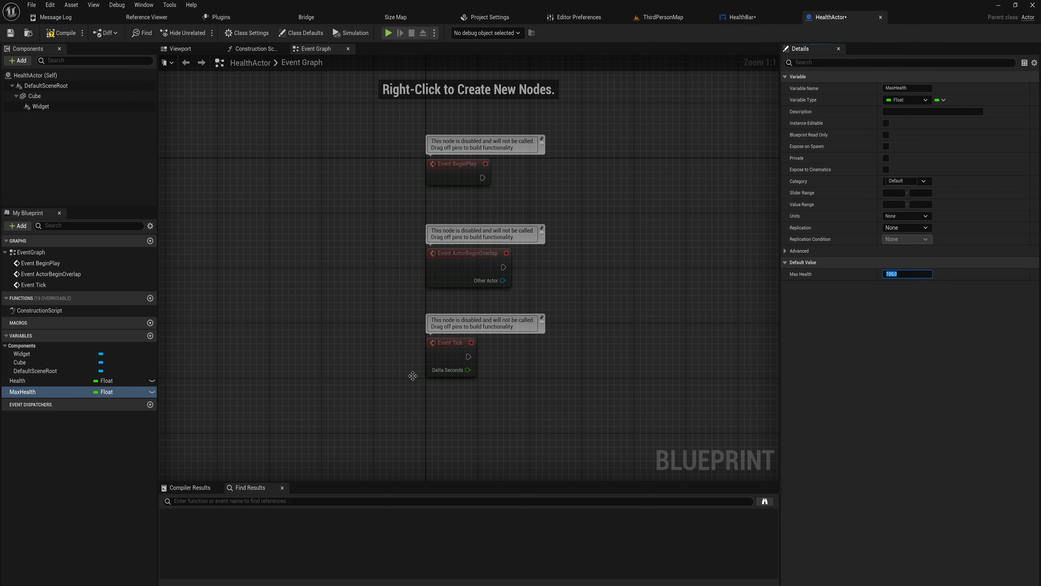
click(18, 381)
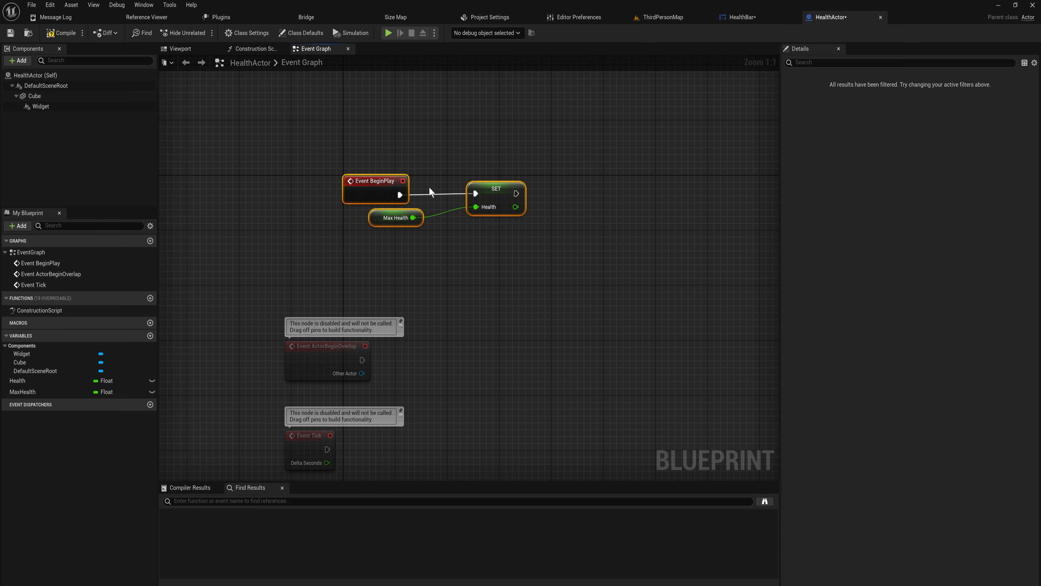
mouse_move(528, 256)
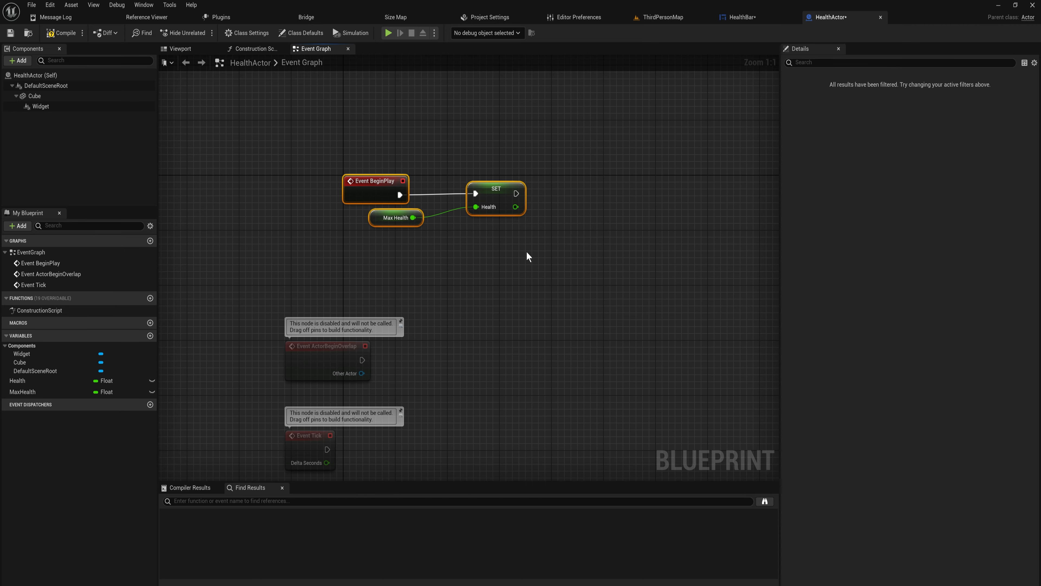
mouse_move(436, 363)
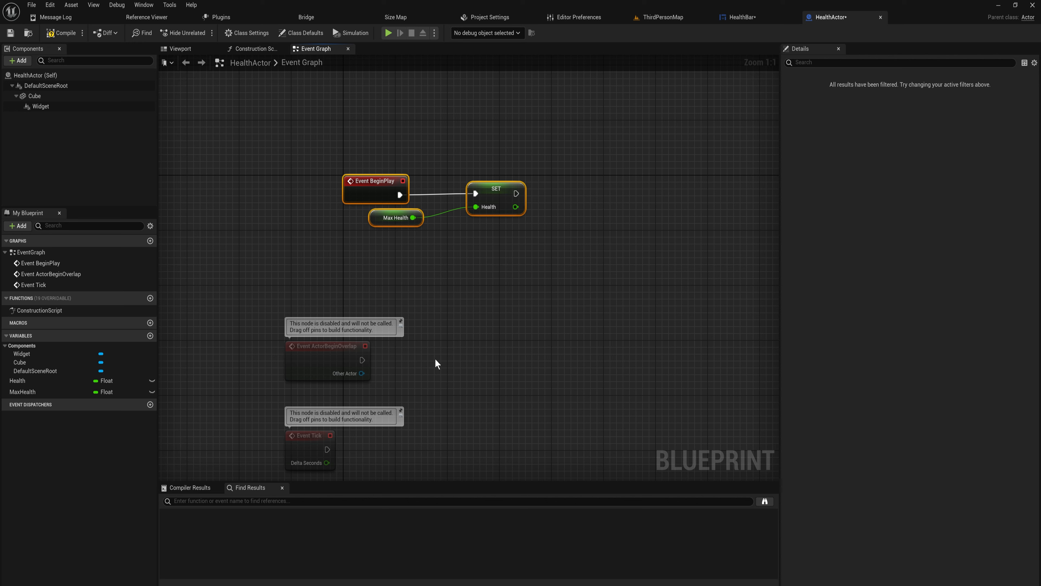
mouse_move(444, 314)
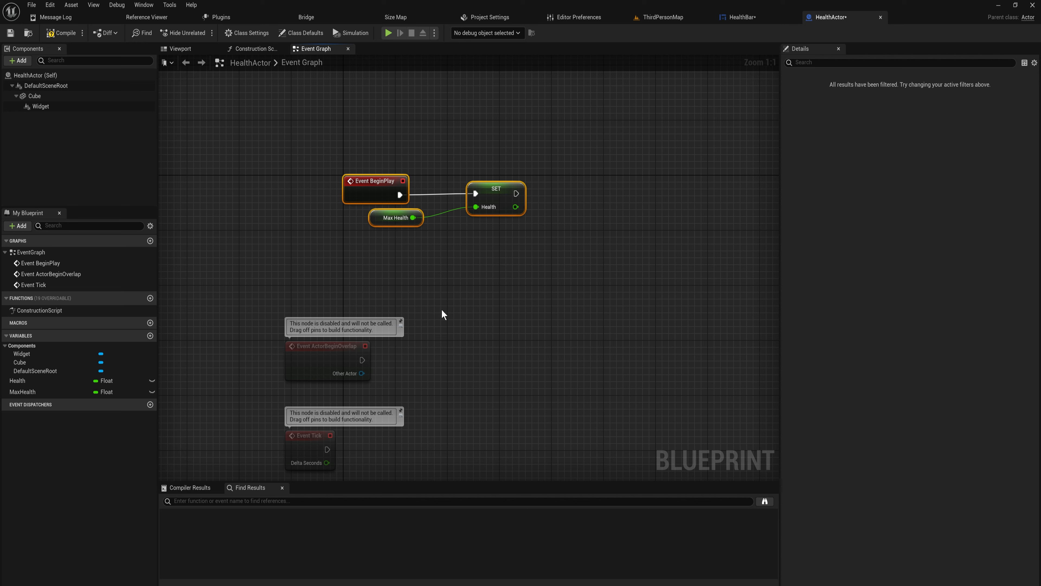
Set the Health variable's Replication to RepNotify, creating OnRep_Health.
click(18, 381)
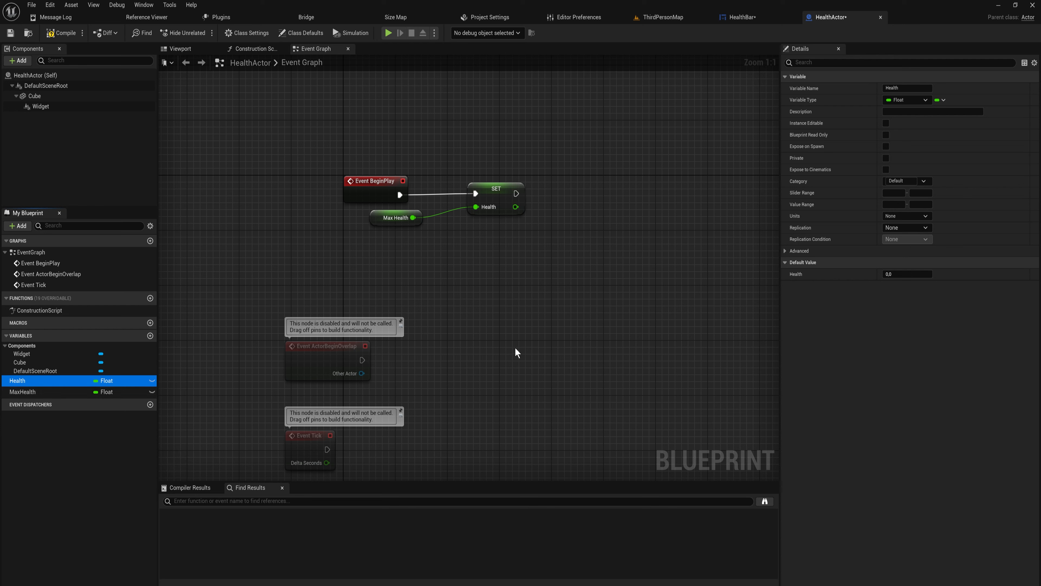
click(906, 228)
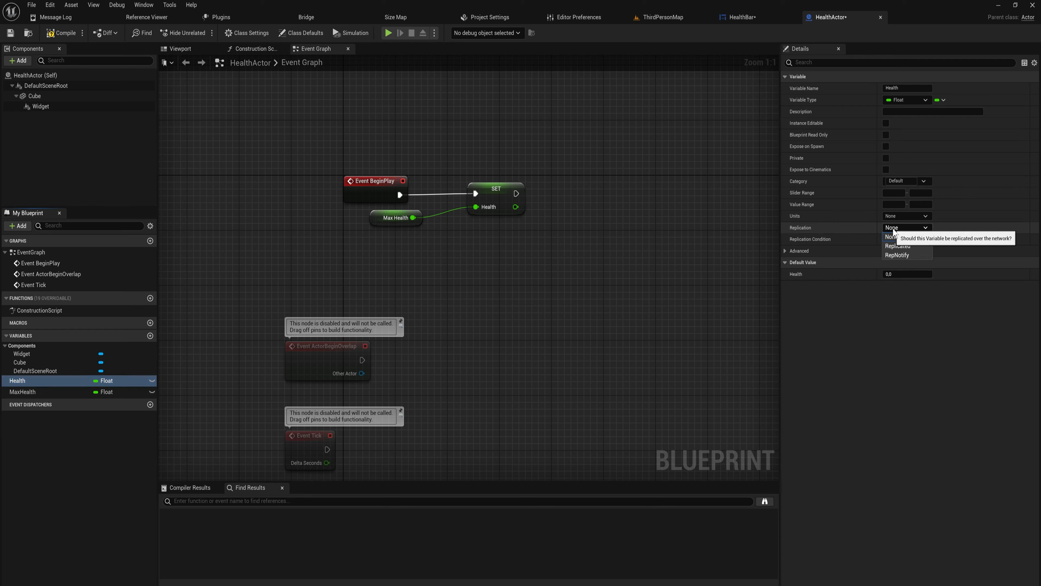
click(897, 255)
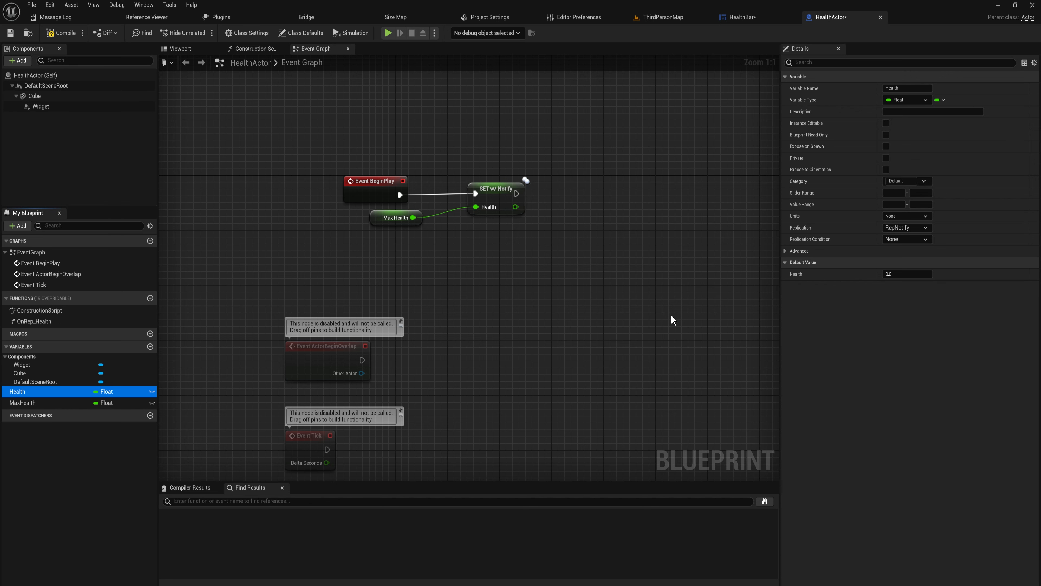
mouse_move(292, 350)
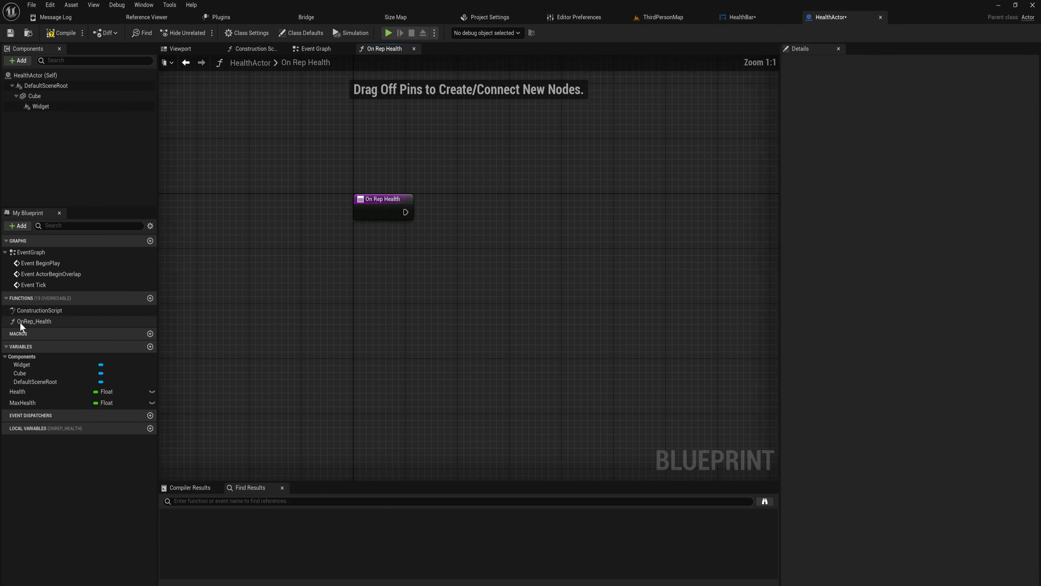
Bring the Widget component into OnRep_Health and cast it to HealthBar.
drag(383, 199, 340, 272)
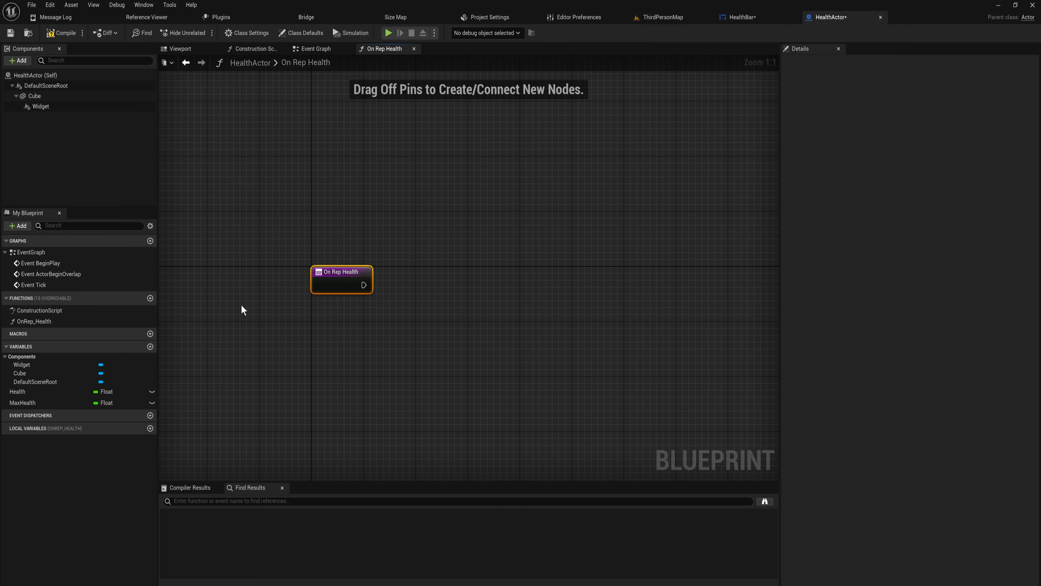
mouse_move(415, 302)
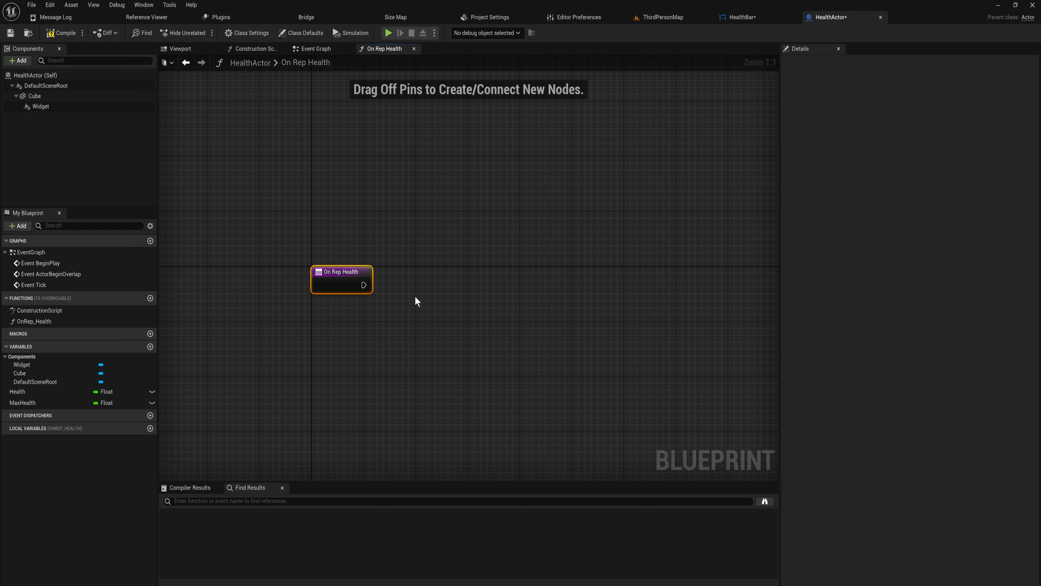
mouse_move(417, 296)
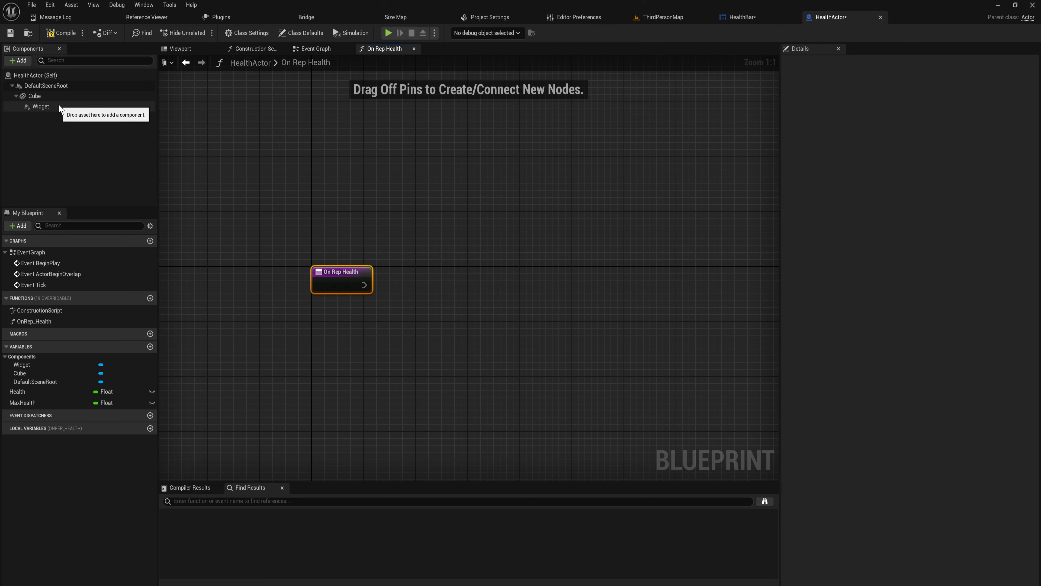
drag(39, 106, 396, 205)
text(cast)
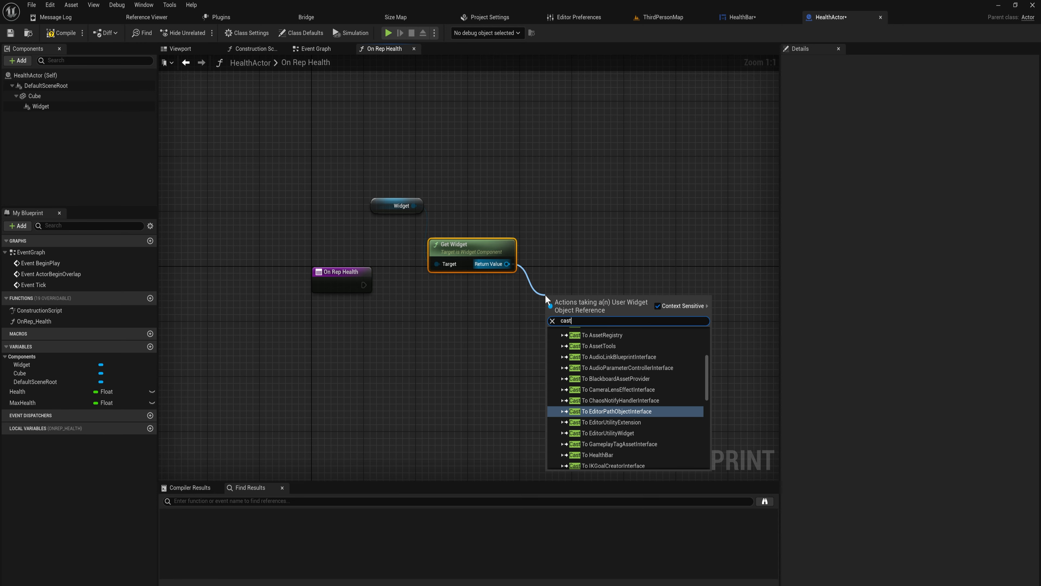
click(603, 454)
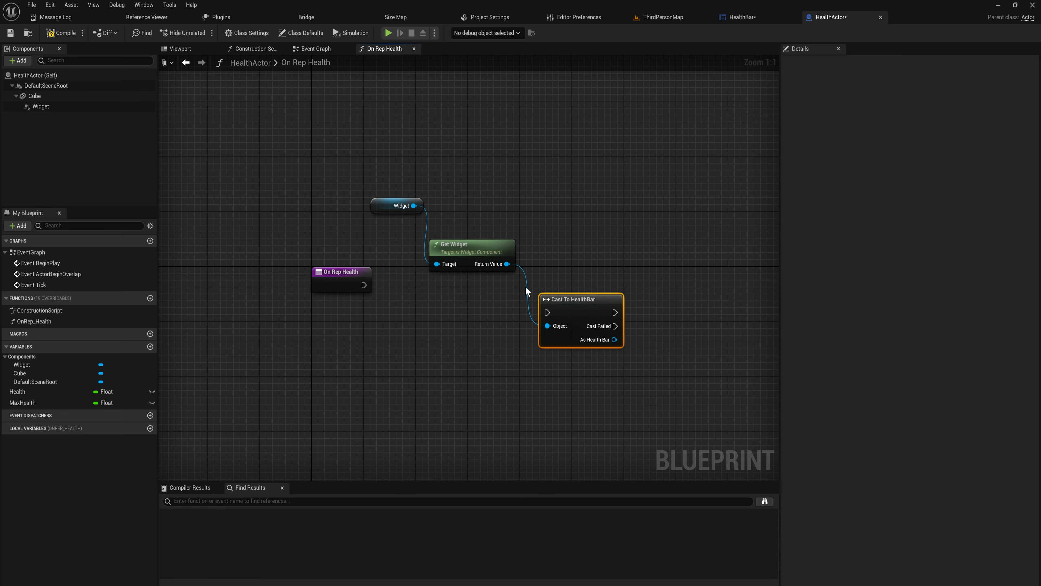
Get the HealthBar's Progress Bar and call Set Percent on it.
text(ge)
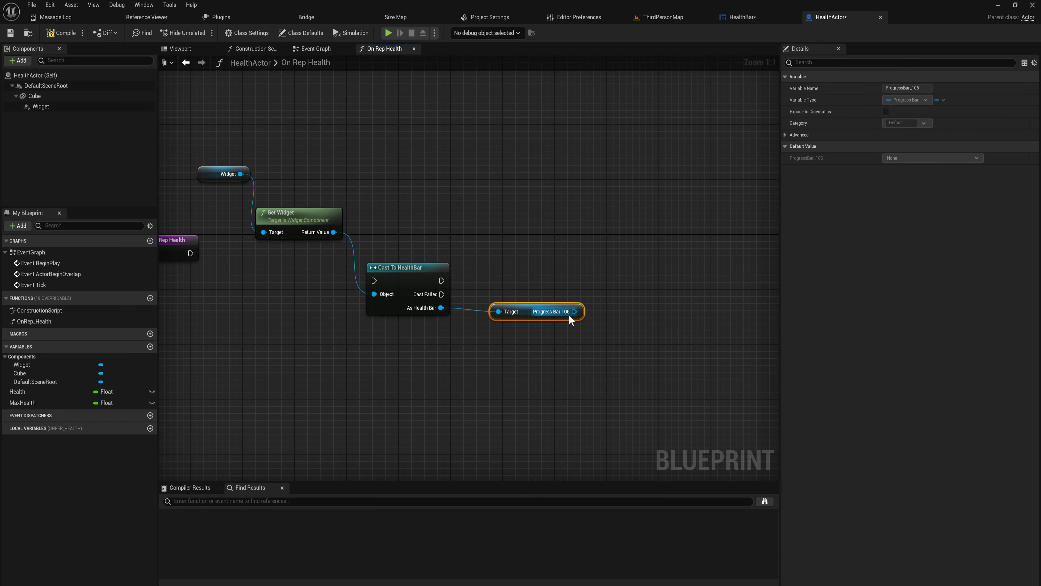
drag(574, 311, 600, 311)
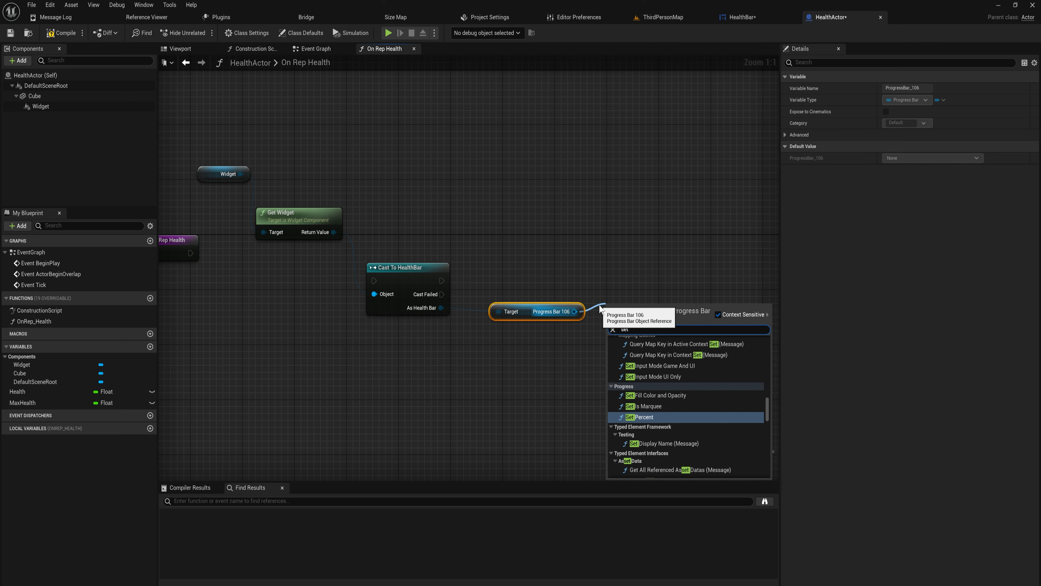
click(642, 417)
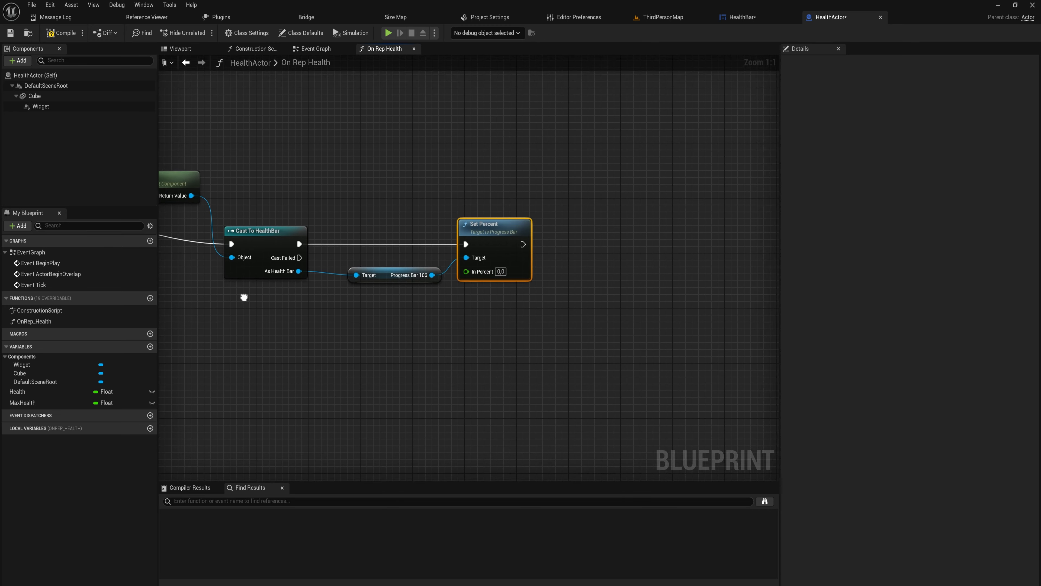
Divide Health by Max Health and wire the result into Set Percent's In Percent pin.
click(17, 391)
text(/)
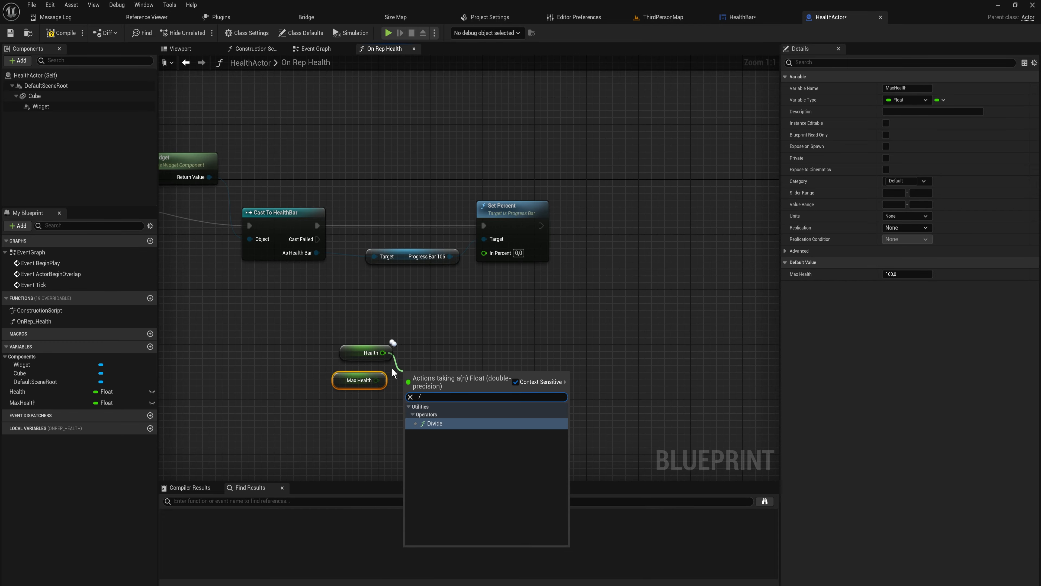
click(434, 423)
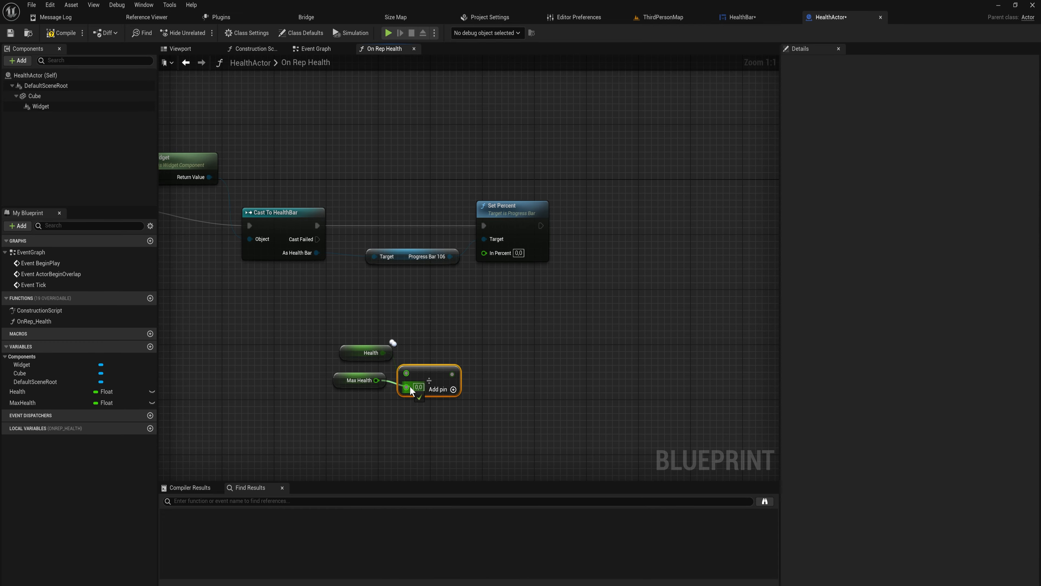
drag(449, 373, 484, 254)
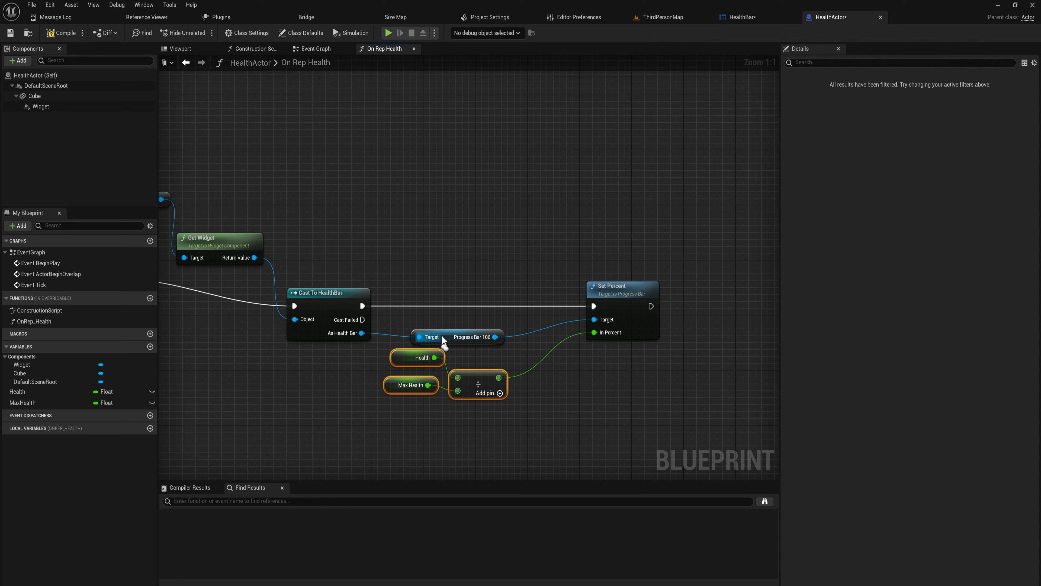
click(417, 357)
text(custom)
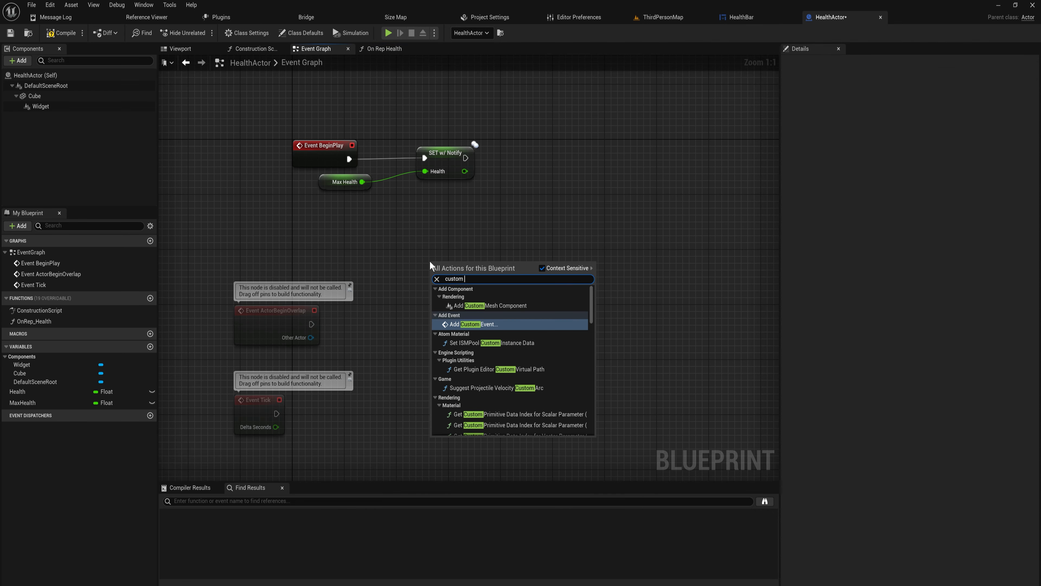
Add custom event DealDaamge with a float input wired to SET w/ Notify of Health minus input.
click(474, 325)
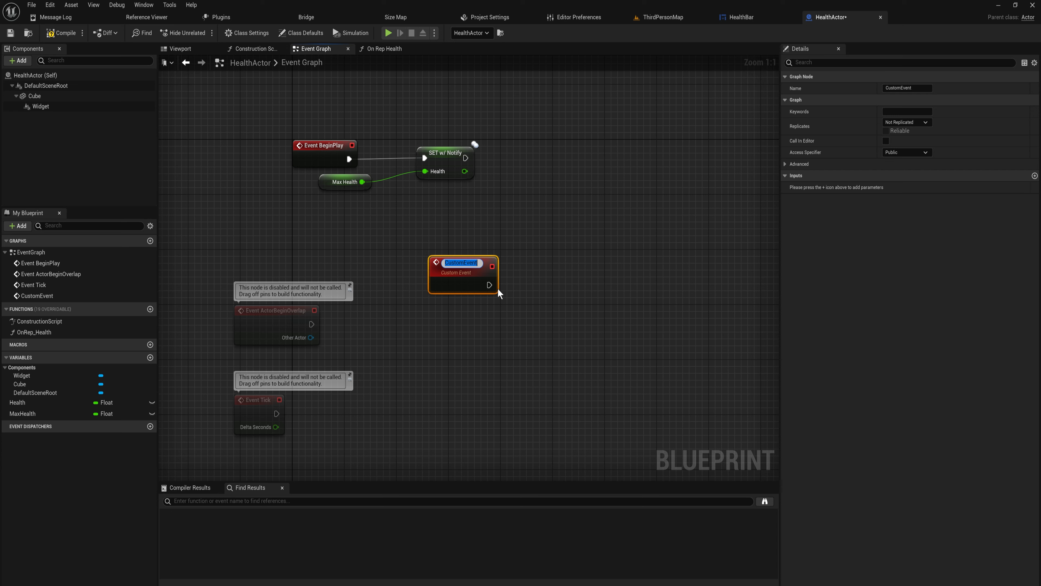
text(DealDaamge)
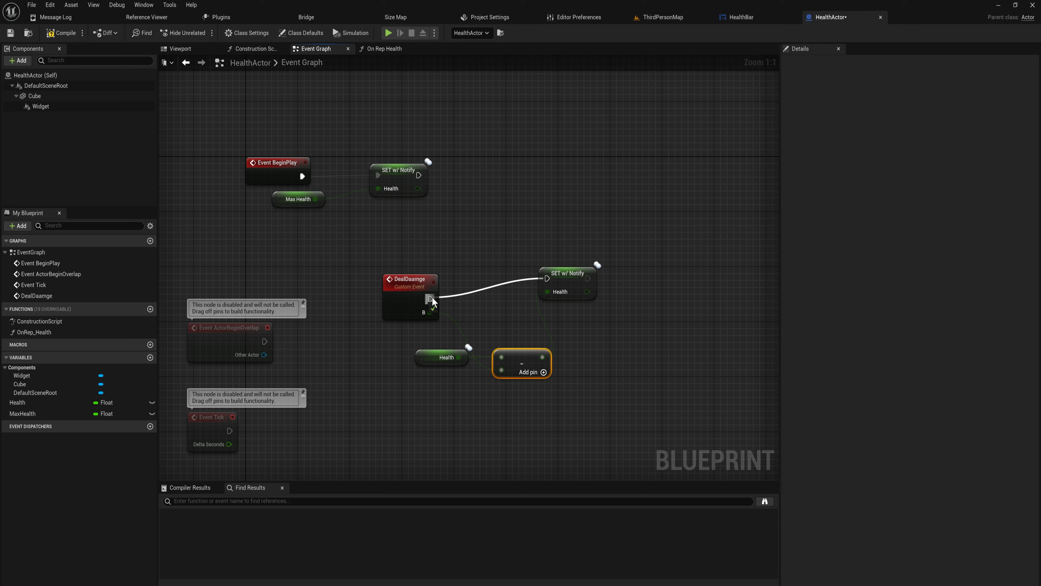
click(561, 293)
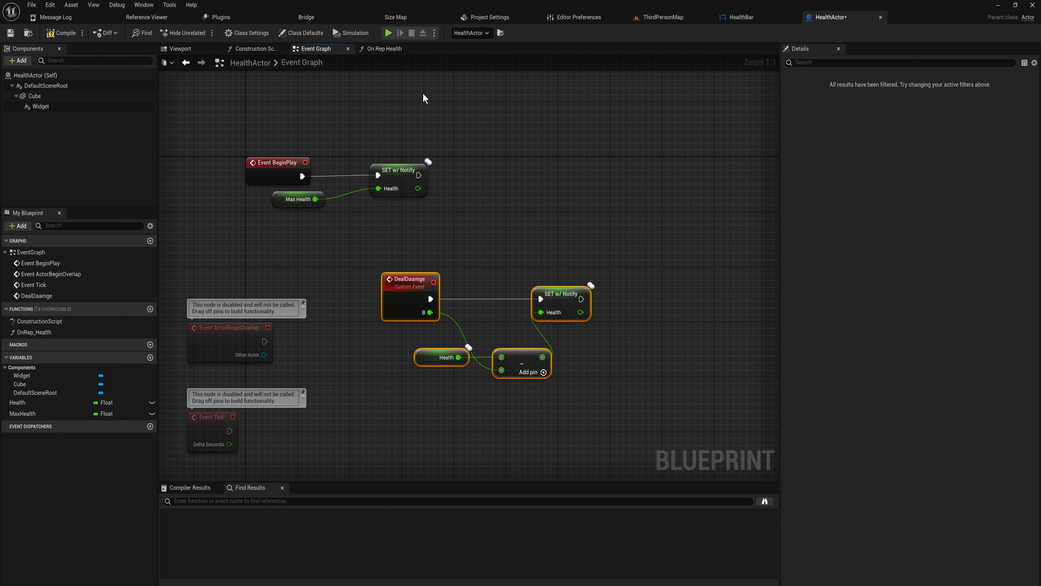
click(382, 48)
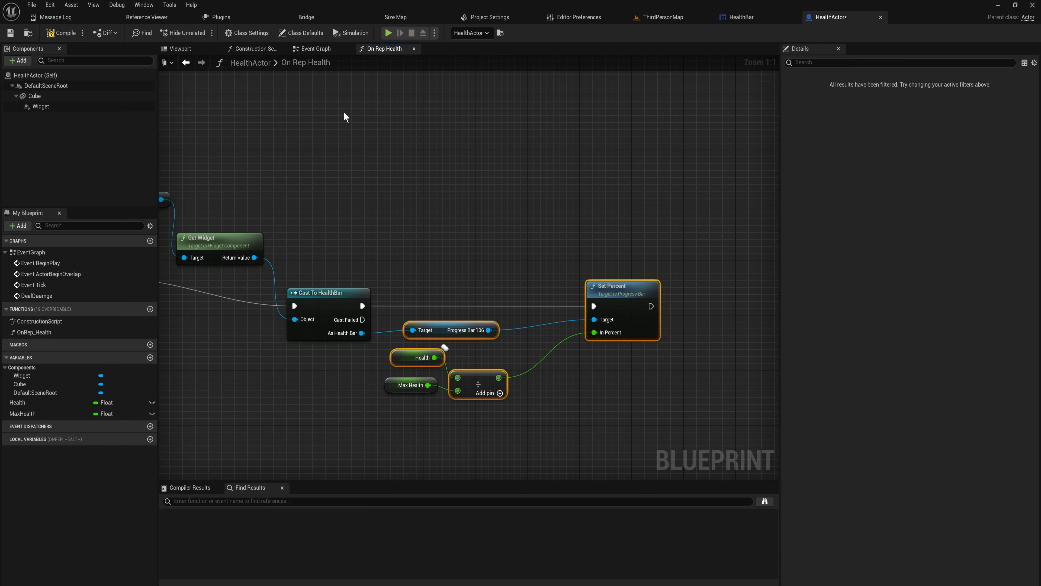
click(314, 48)
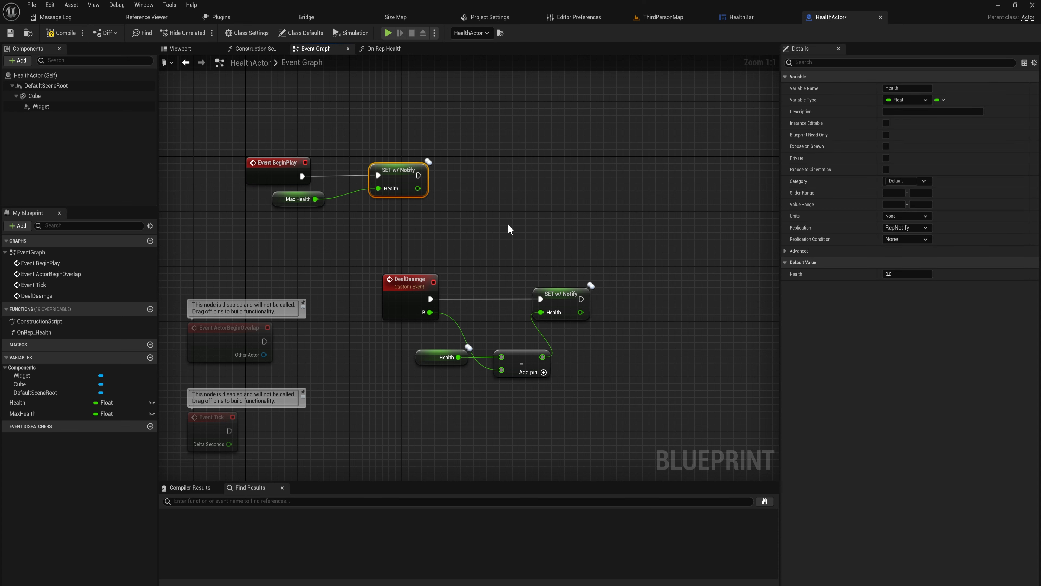
mouse_move(605, 365)
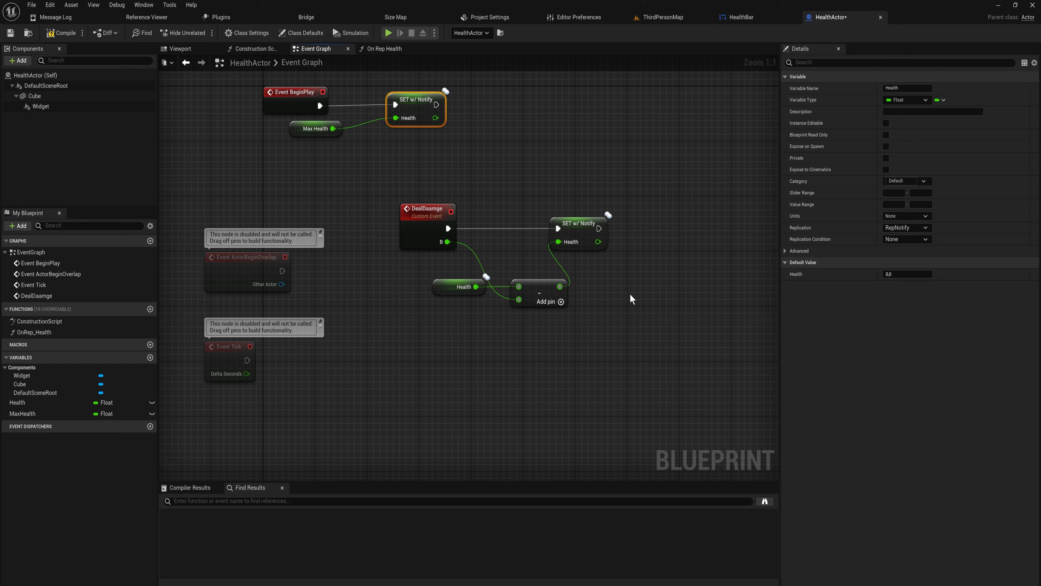
mouse_move(529, 202)
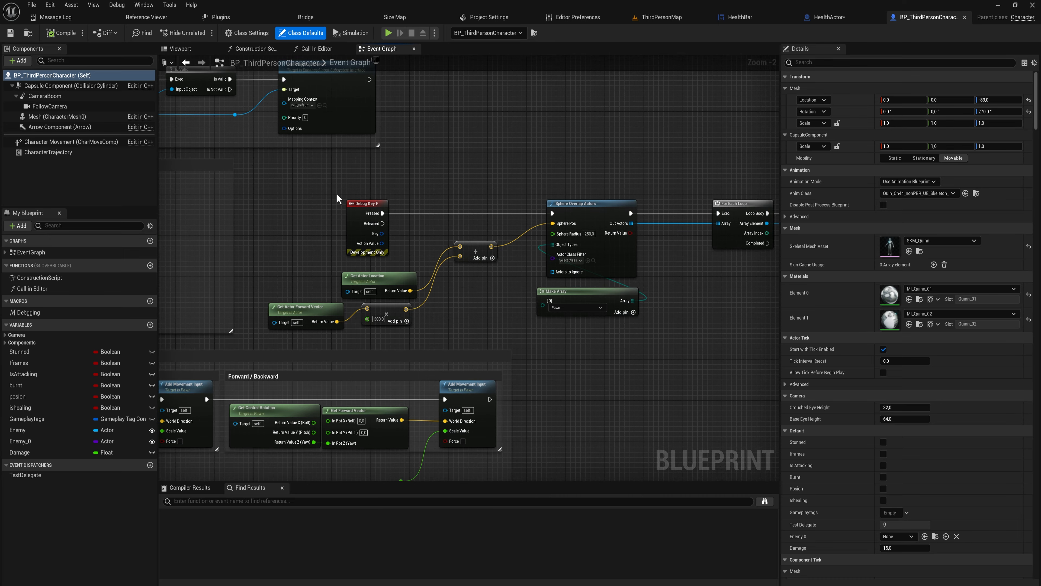
Inspect BP_ThirdPersonCharacter's Apply Damage node with its Damage, Controller and Self inputs.
click(367, 203)
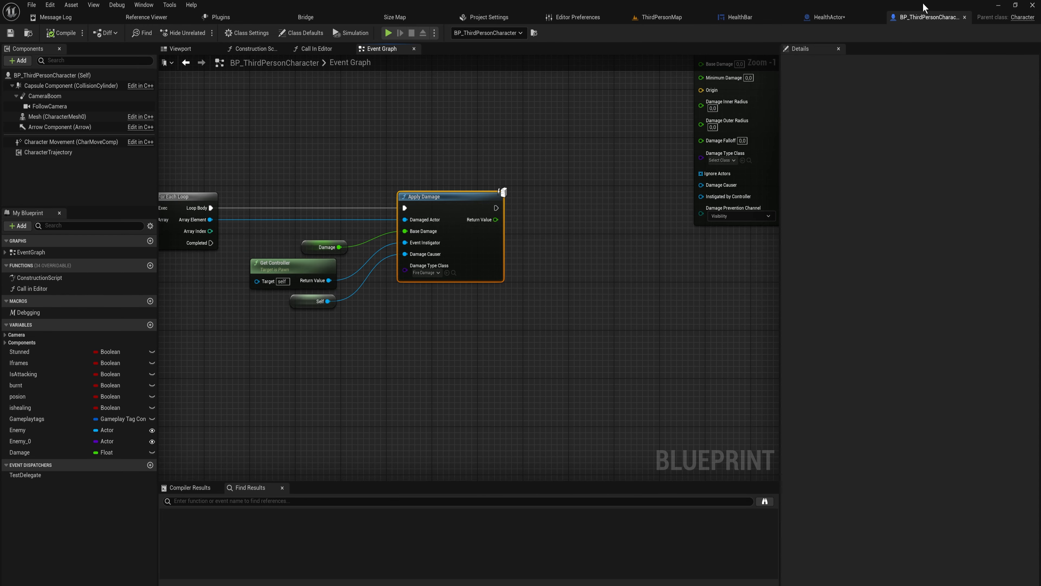
Wire Event AnyDamage's Damage into the Health subtract node, then play ThirdPersonMap to test.
click(824, 17)
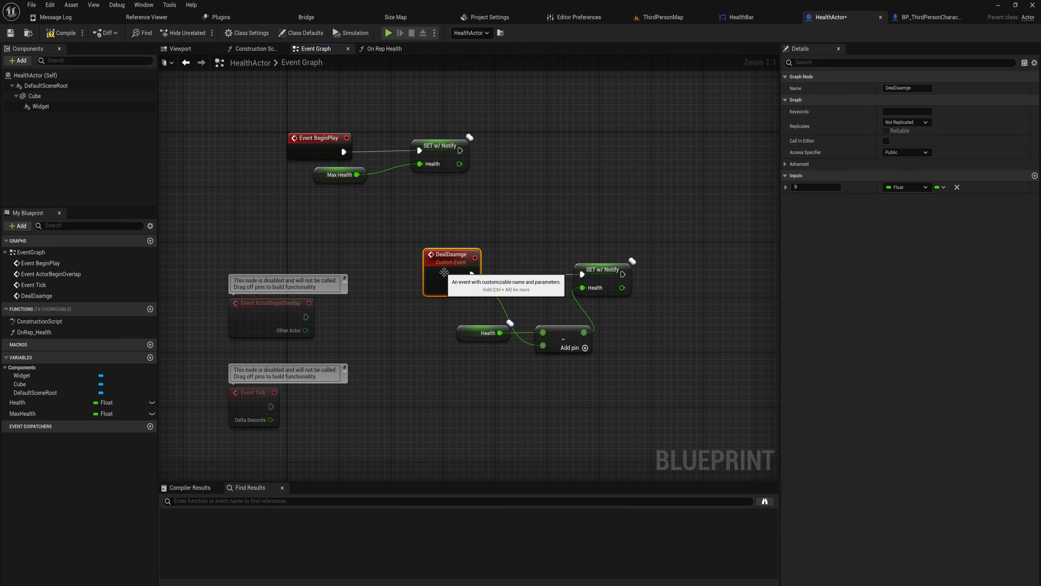
text(damage)
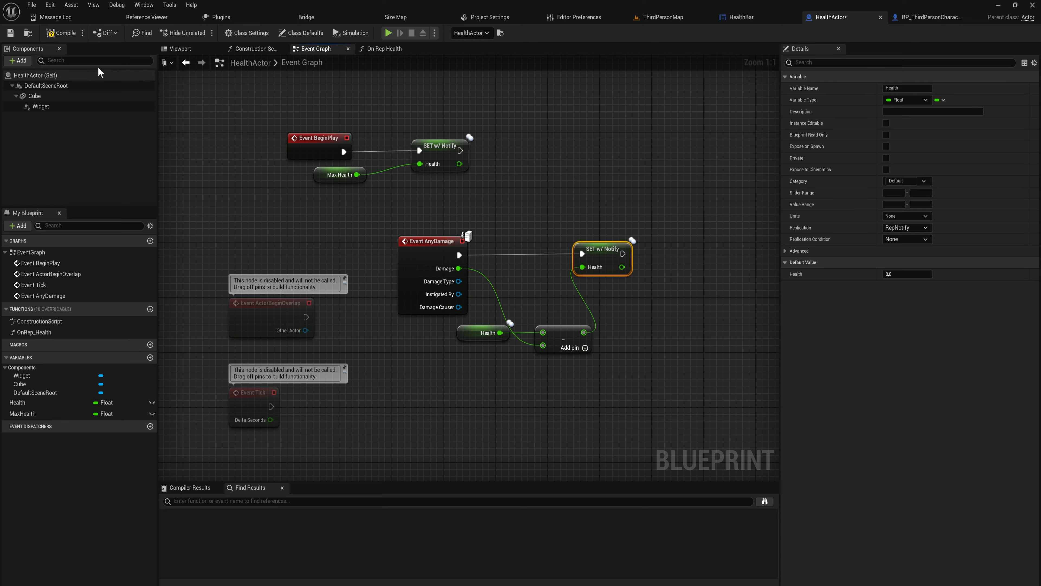
click(658, 17)
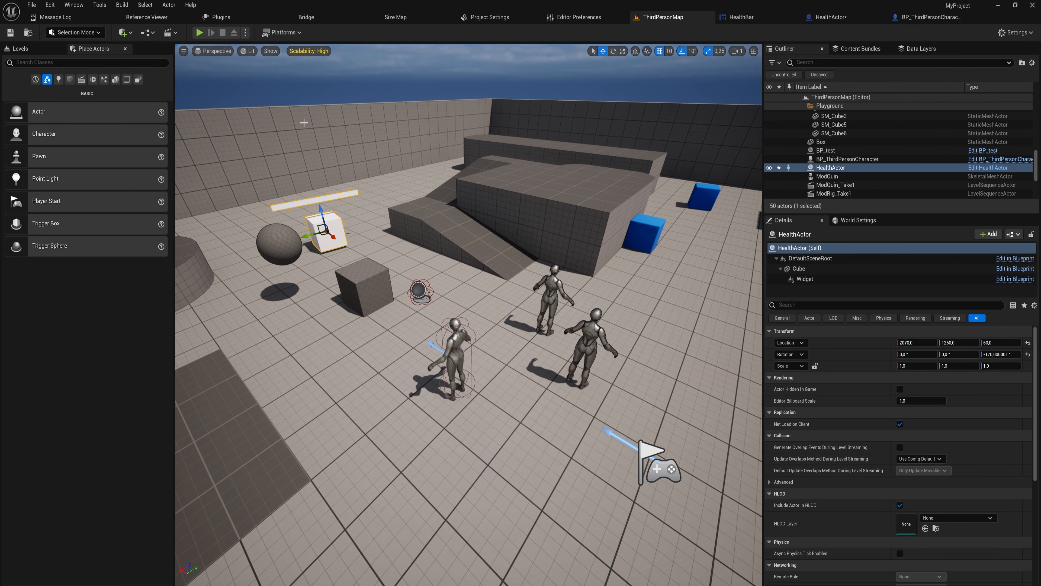
click(199, 33)
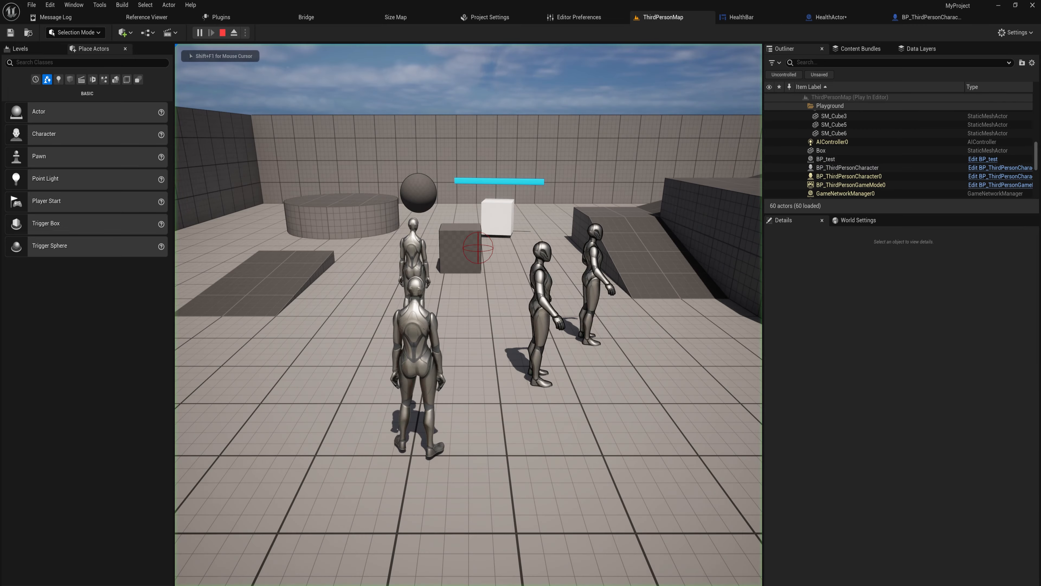